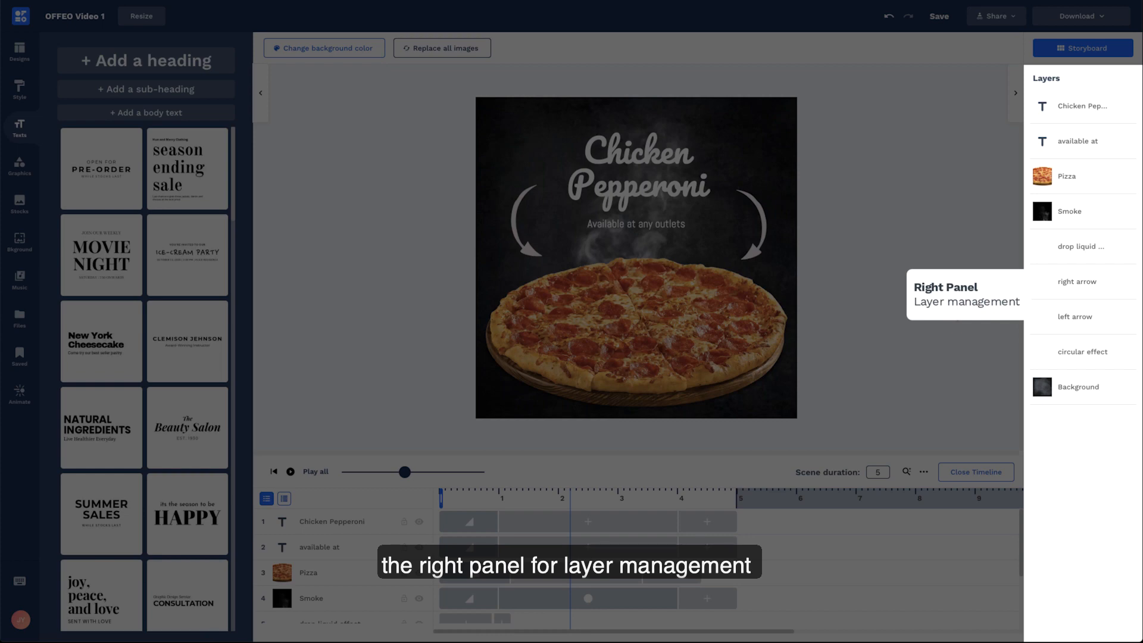
mouse_move(956, 317)
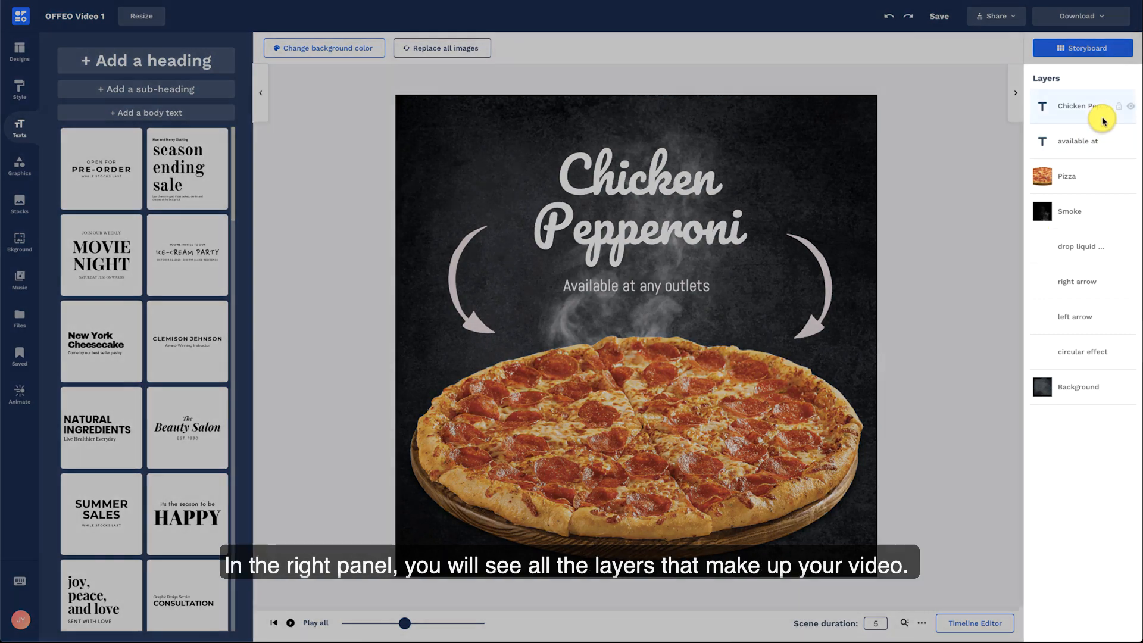
Reorder the layers so Pizza and Smoke sit directly above Background
click(1063, 133)
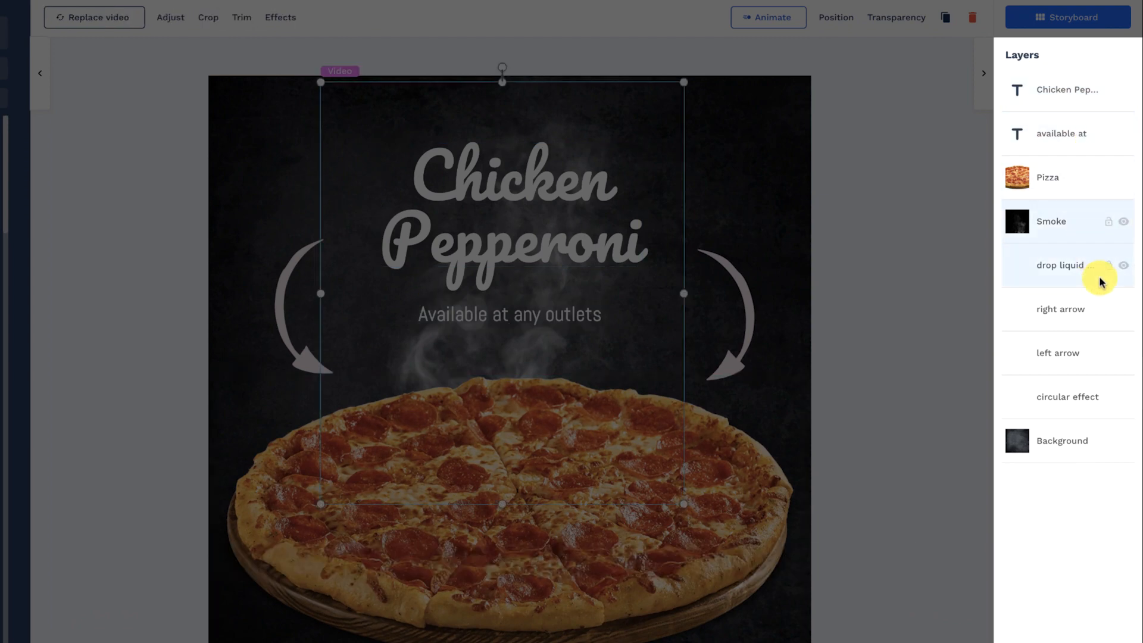
click(1061, 309)
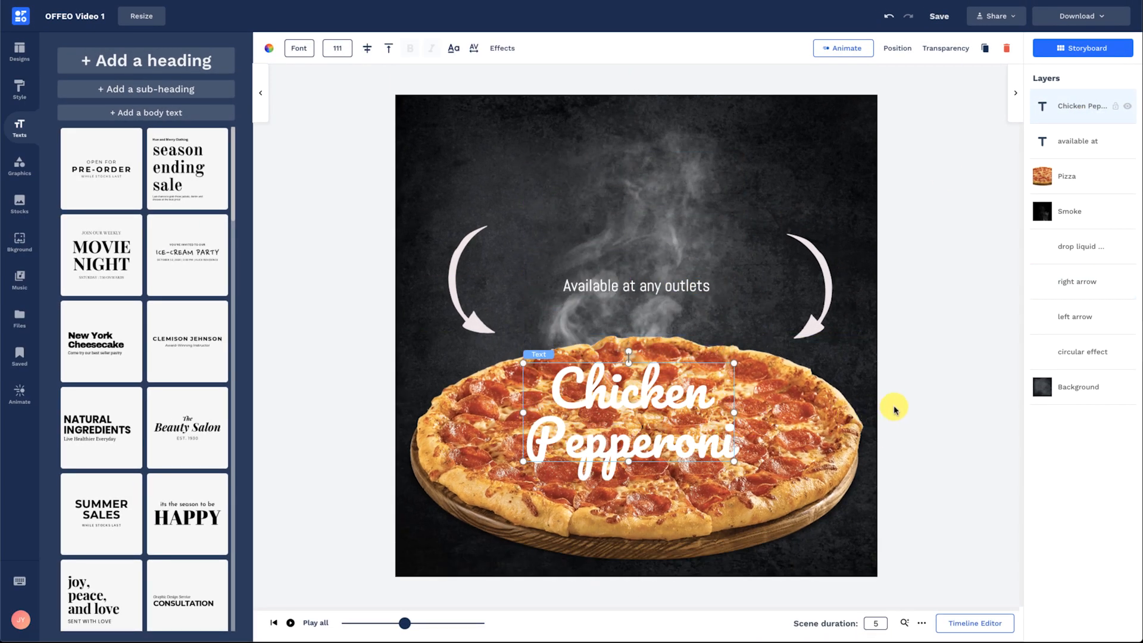
click(1079, 387)
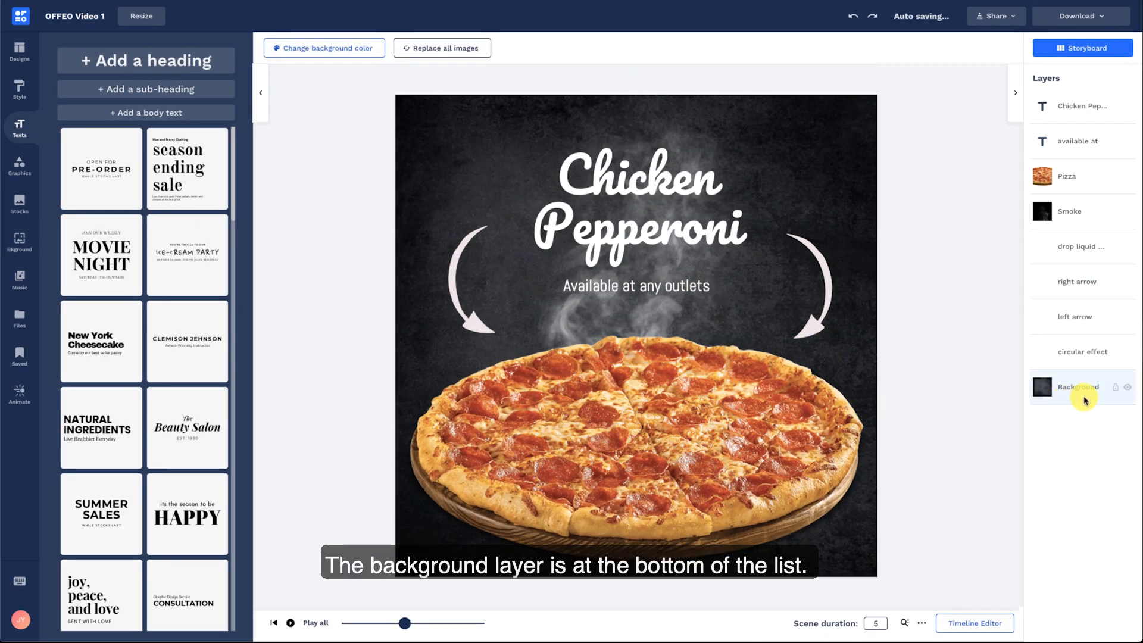
click(1079, 387)
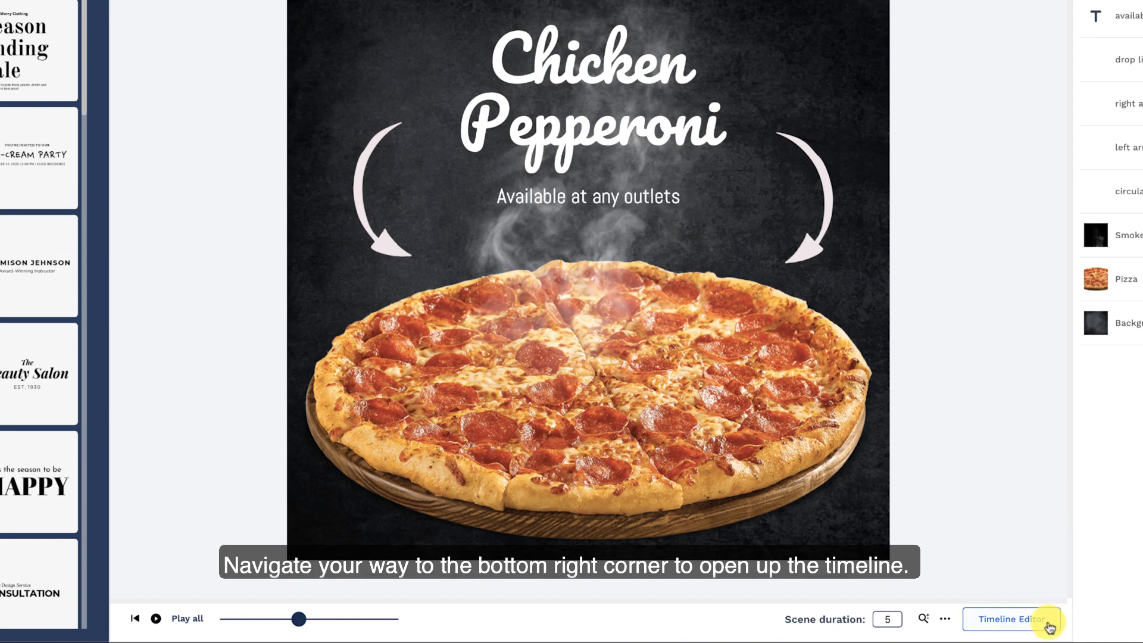
Open the Timeline Editor and scroll down to the Pizza and Background rows
click(1012, 619)
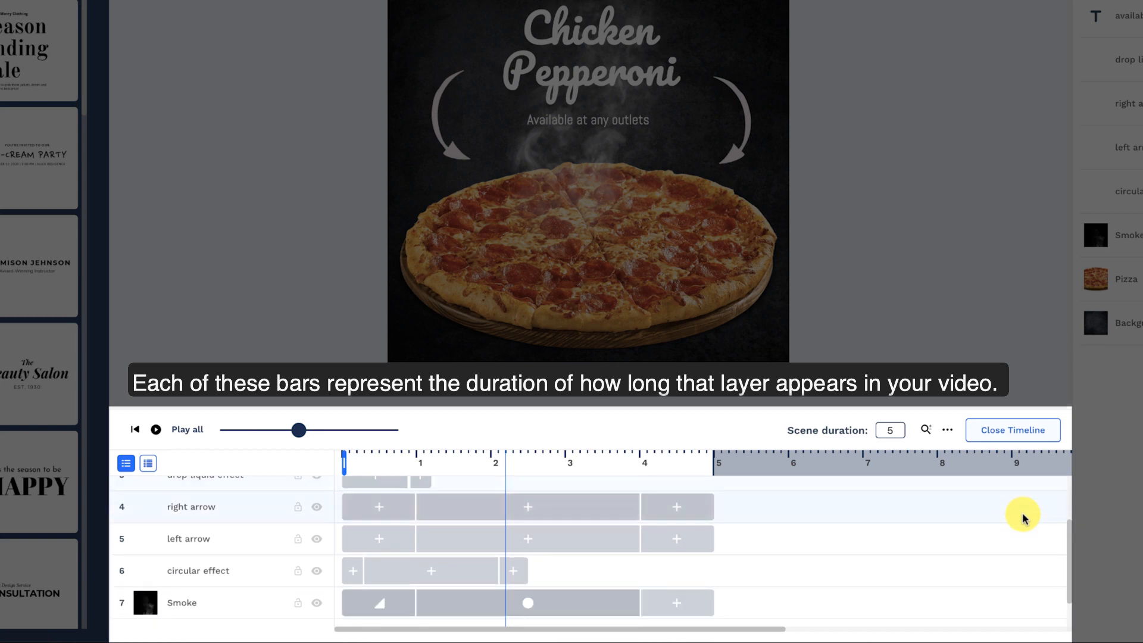
scroll(down, 3)
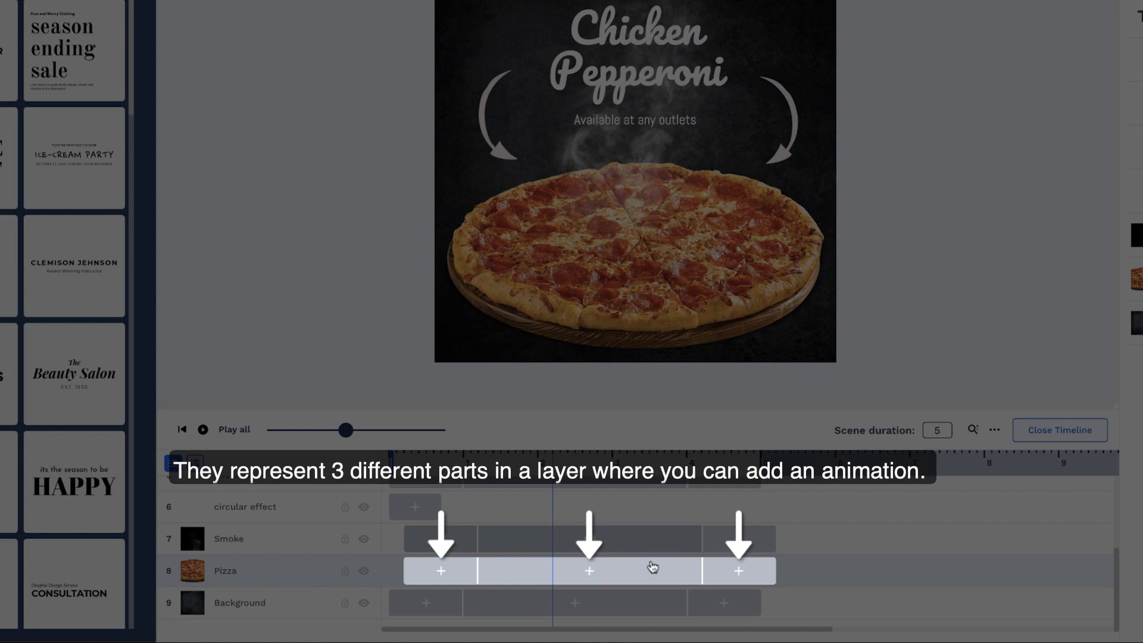
Apply a Bounce In entrance from centre to Pizza with 0.8 sec speed
click(439, 571)
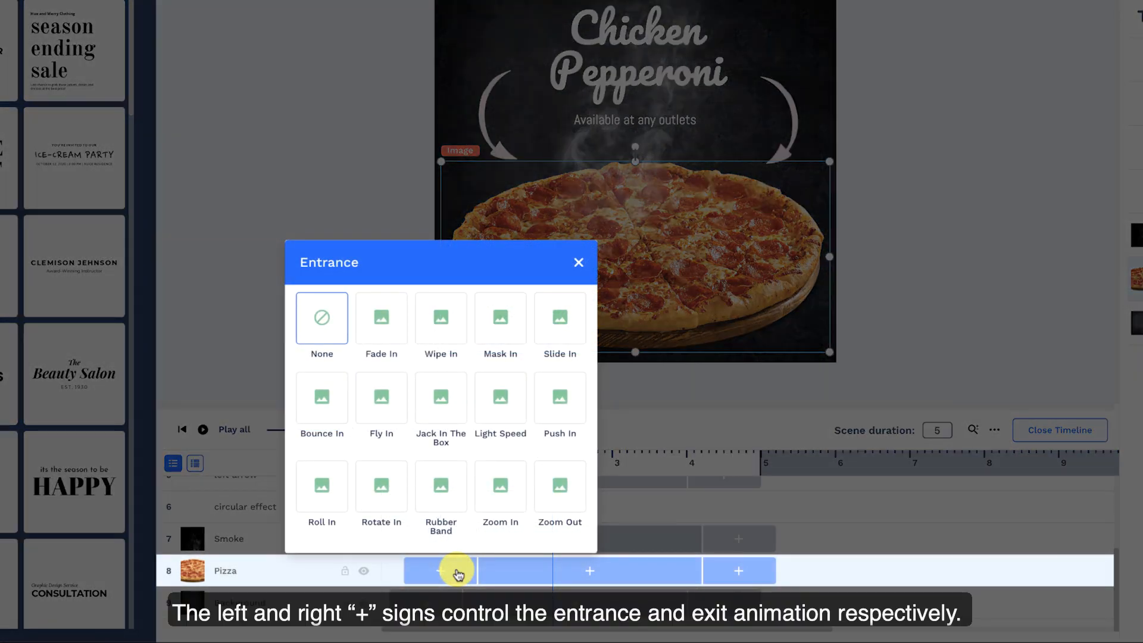
click(739, 571)
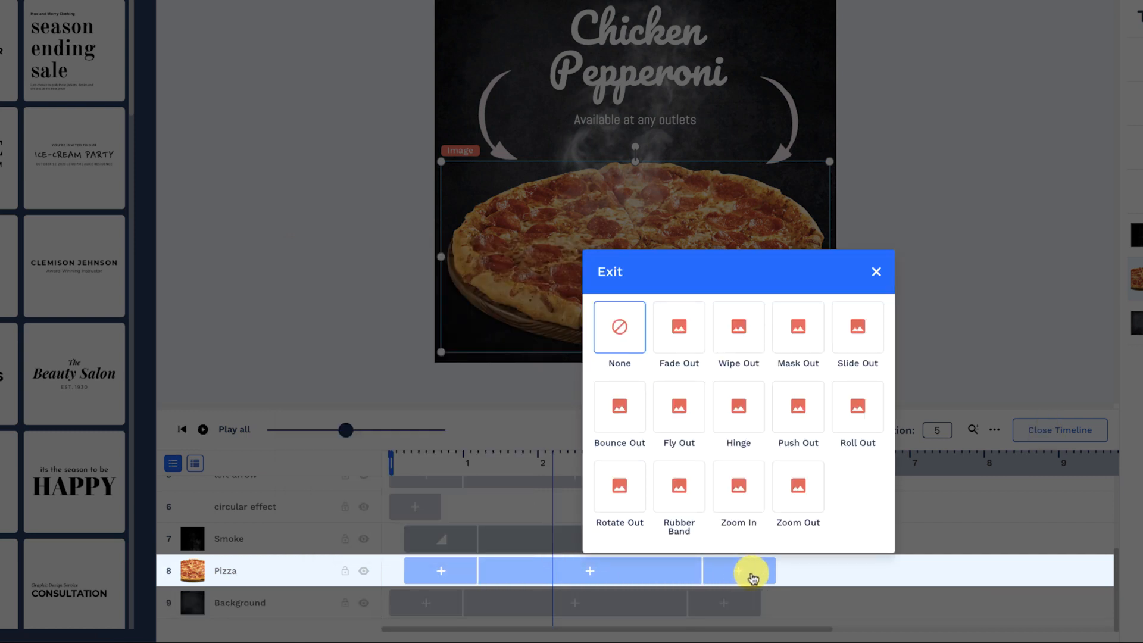
click(441, 571)
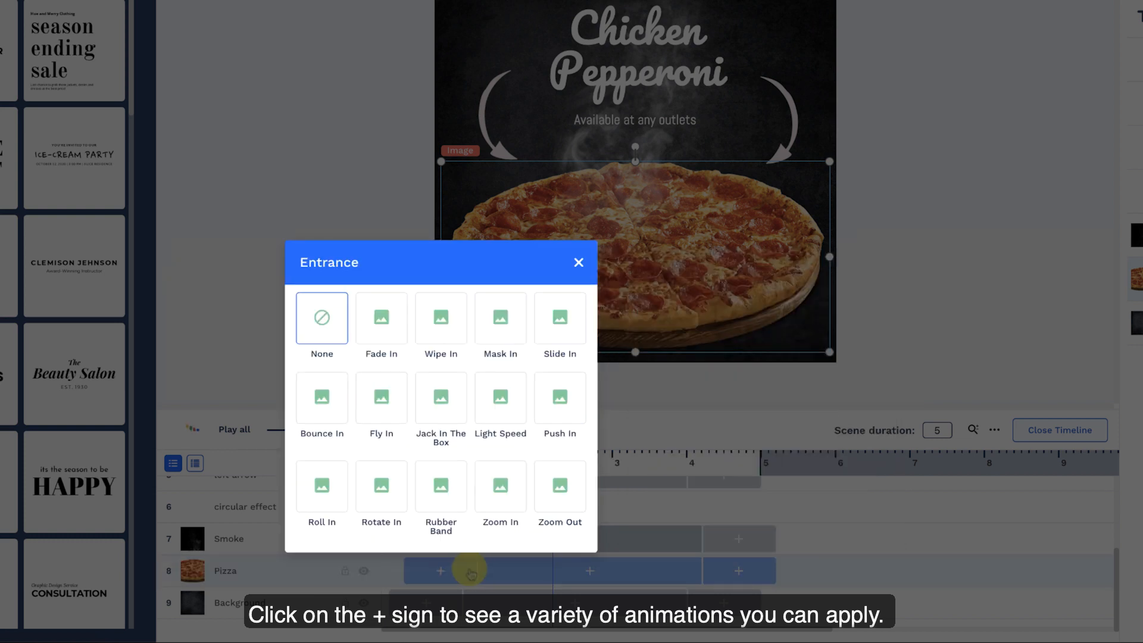
mouse_move(343, 422)
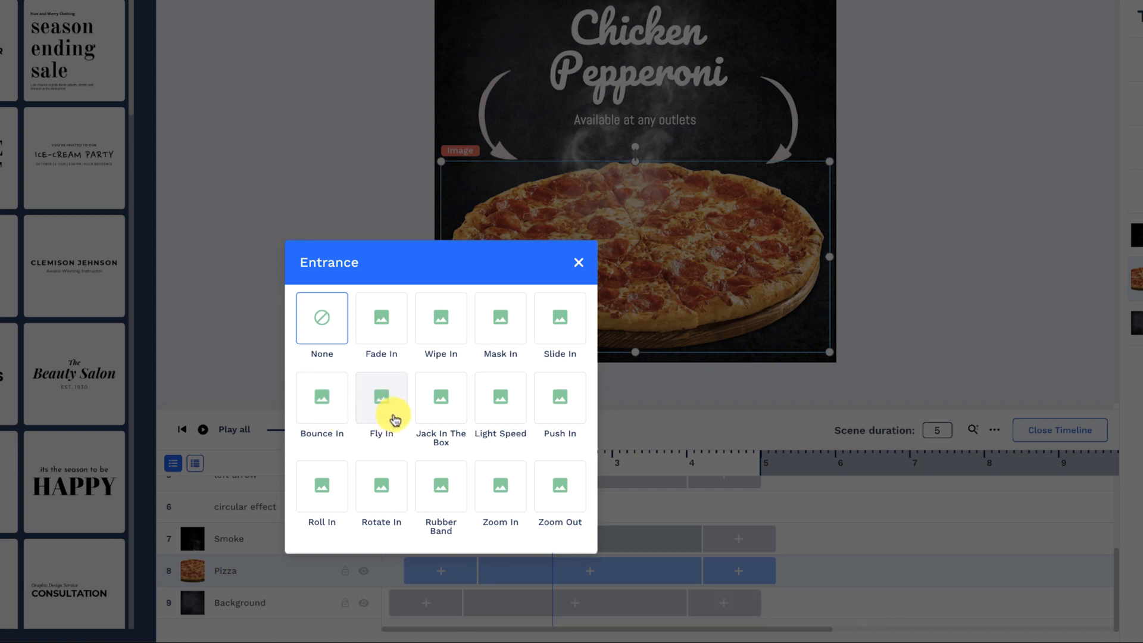
mouse_move(450, 421)
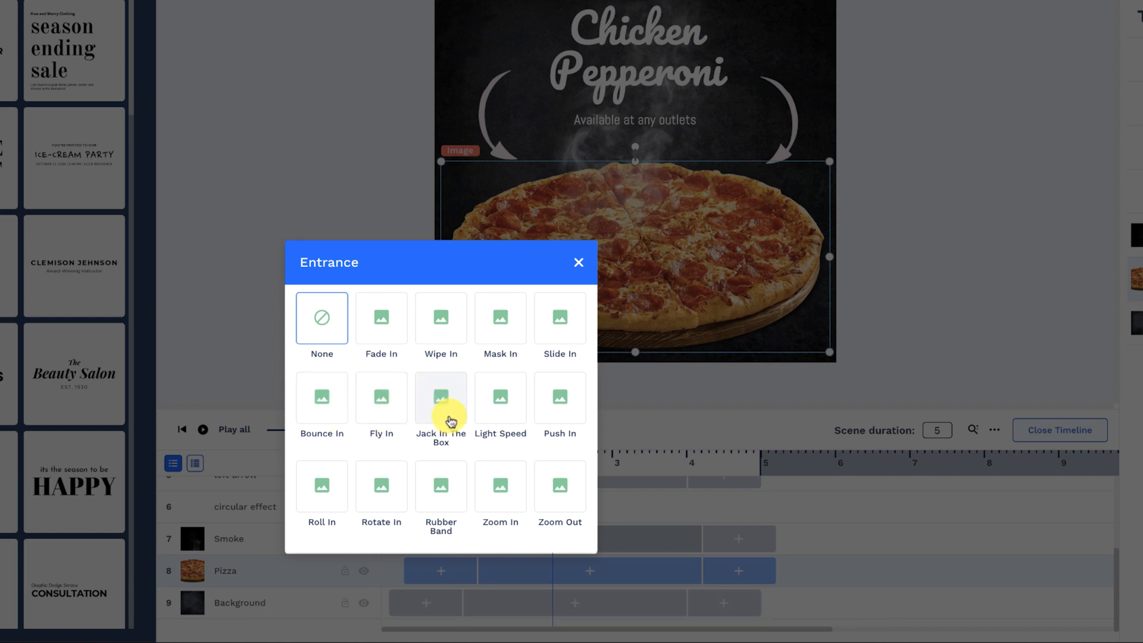
click(322, 399)
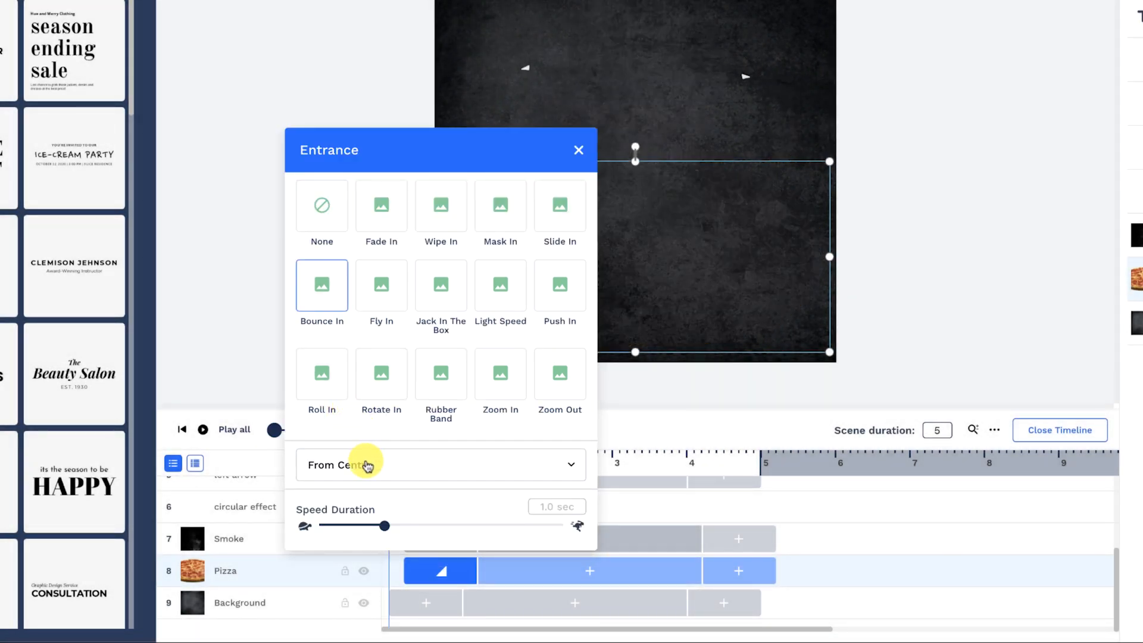
mouse_move(384, 526)
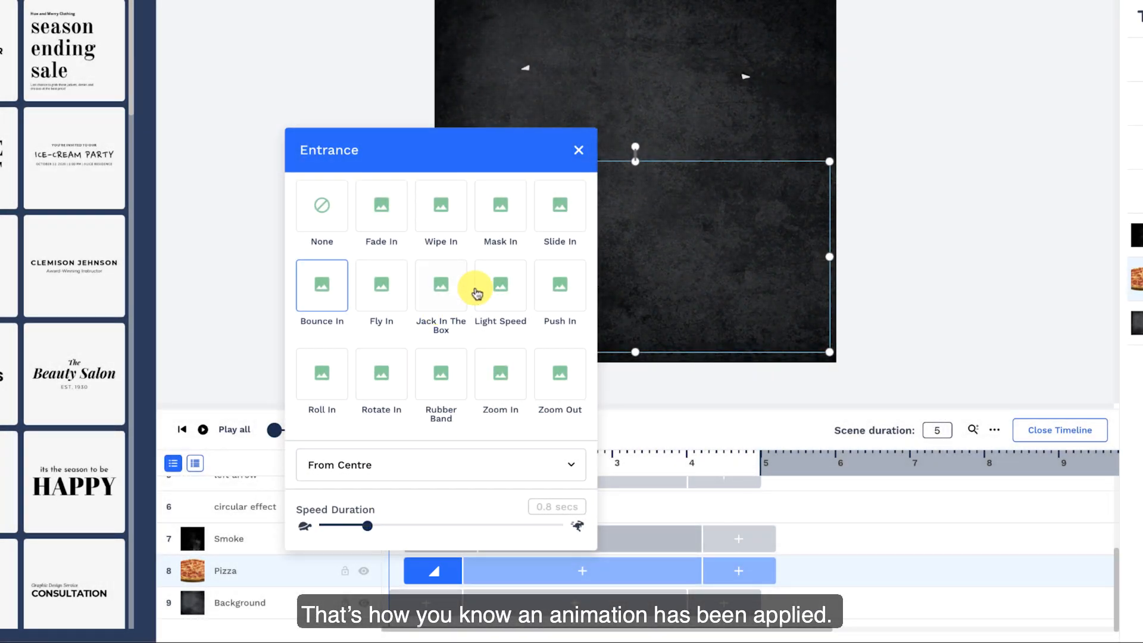
click(578, 150)
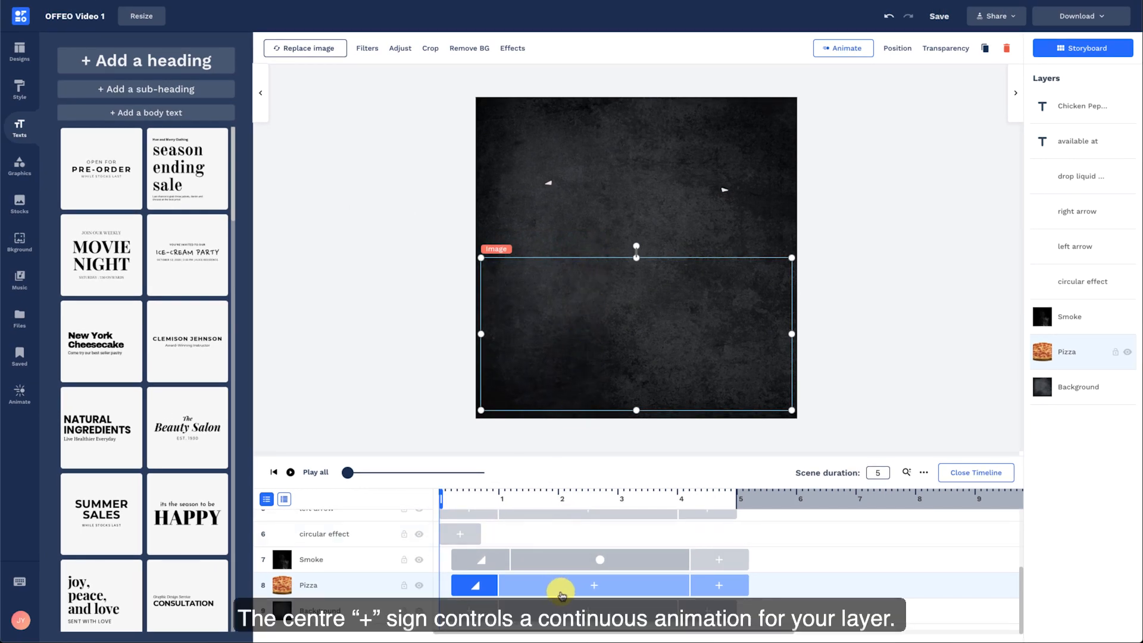
Add the Slow Zoom In animation to the Pizza layer and play the scene
click(593, 585)
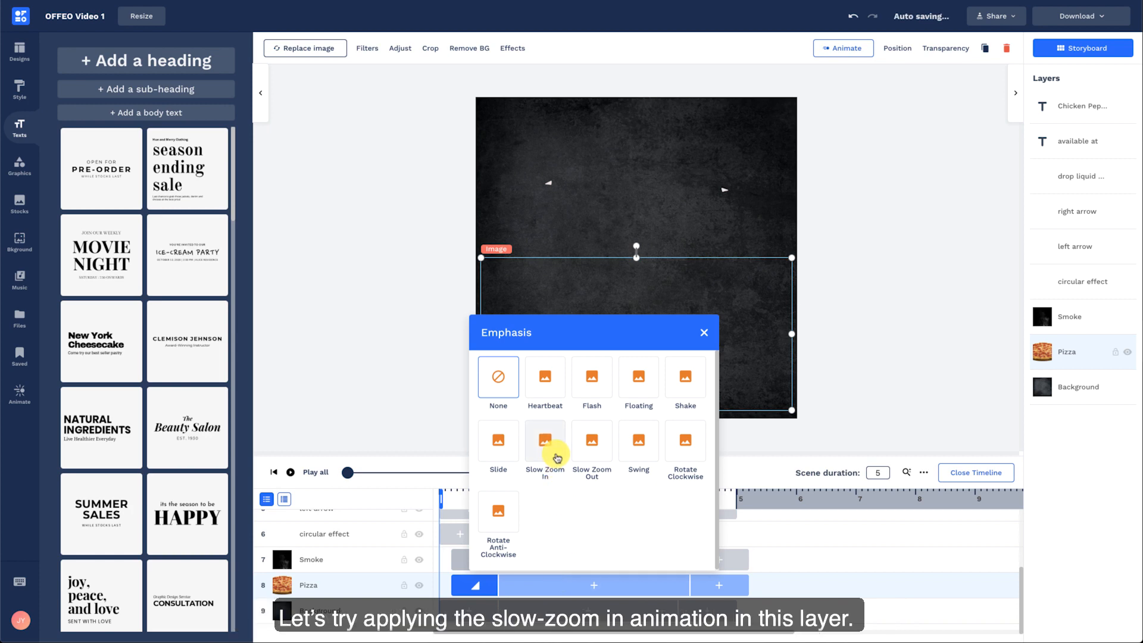
click(545, 444)
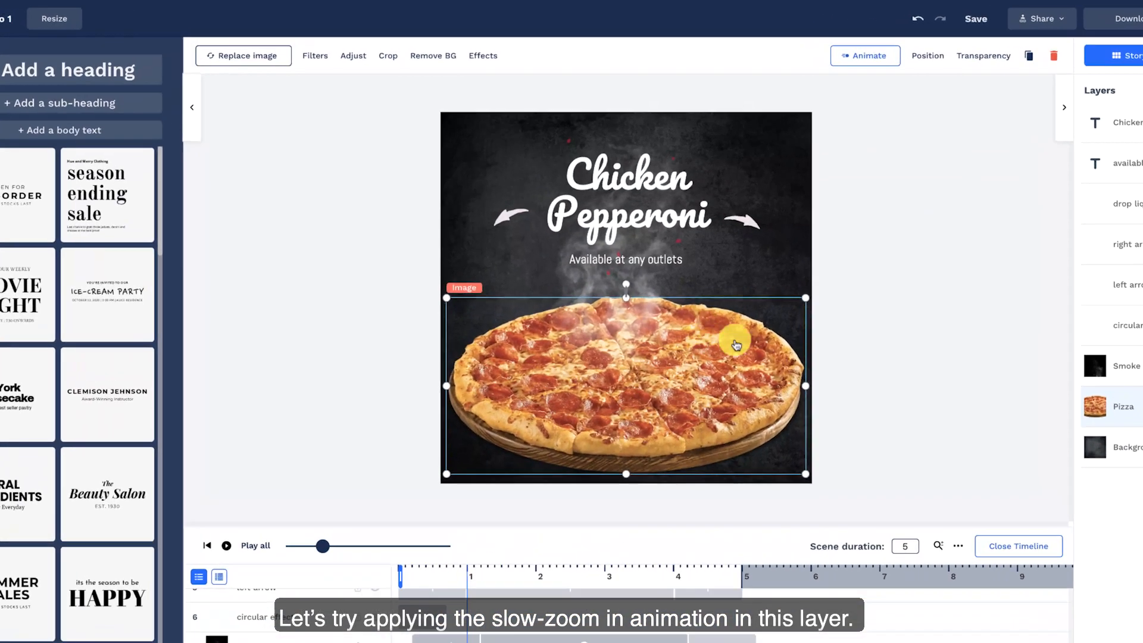
key(space)
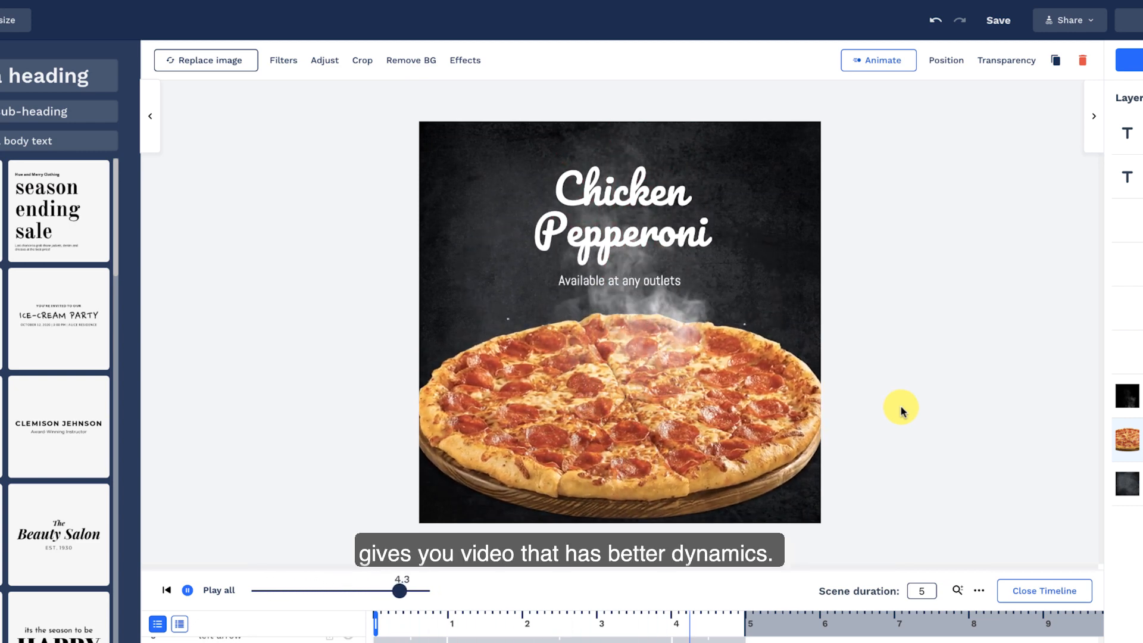
click(635, 334)
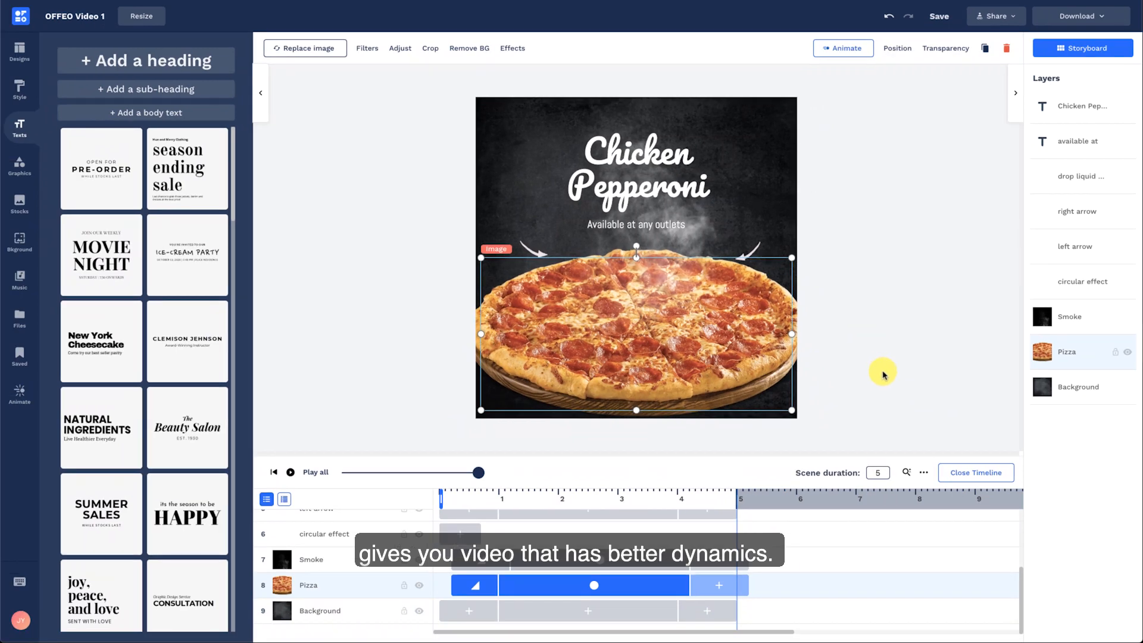
Close the timeline editor to show the full scene canvas
click(975, 472)
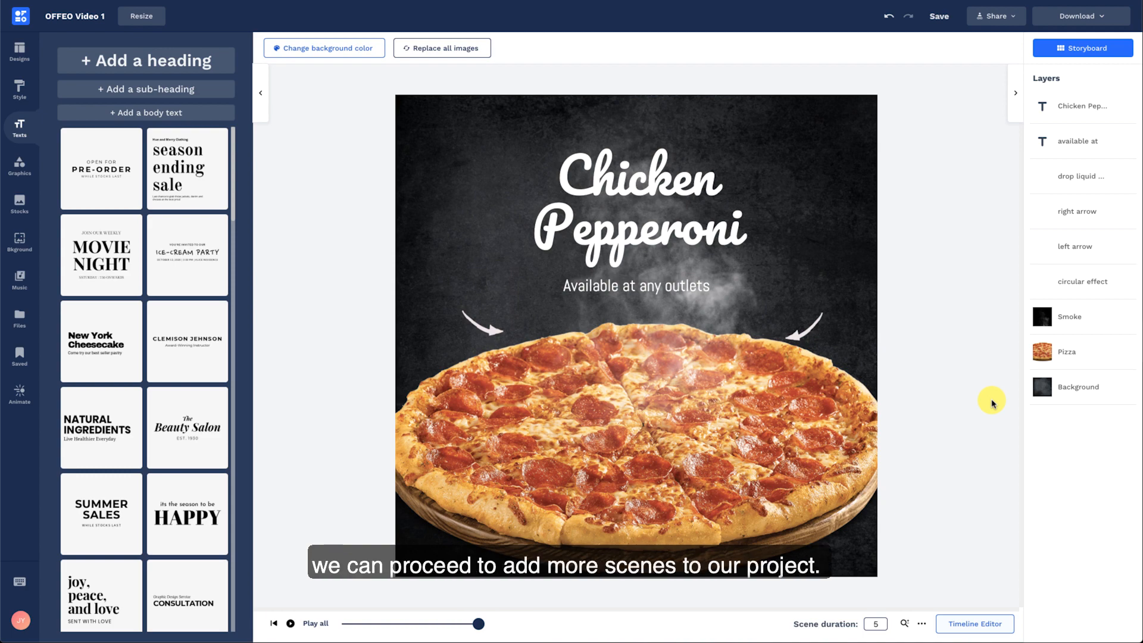
mouse_move(1065, 86)
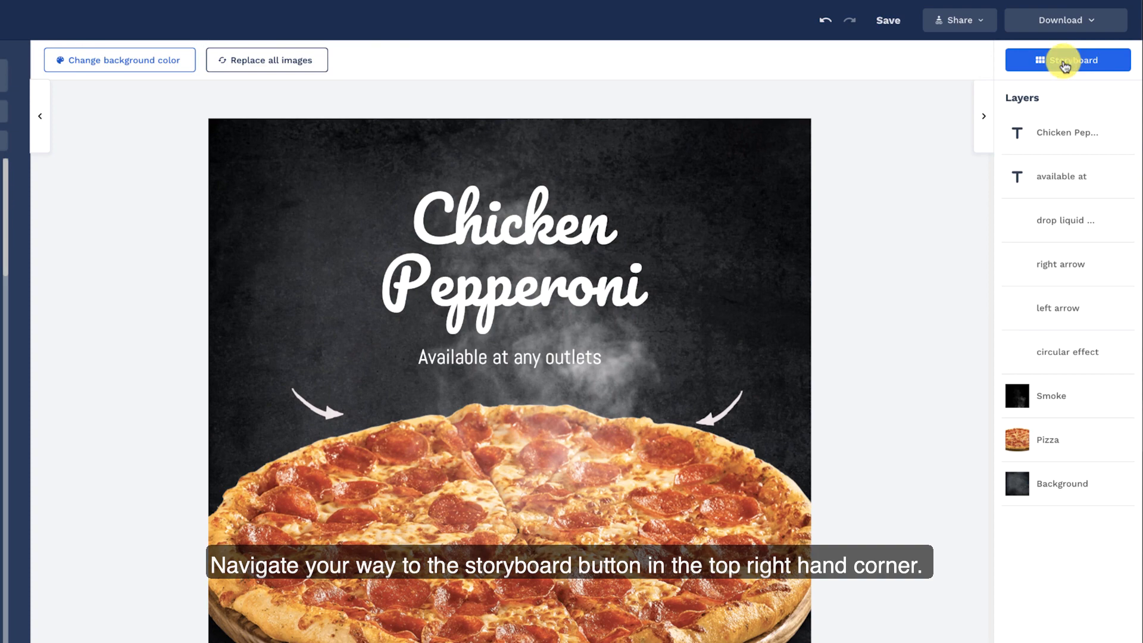
In the storyboard, place Order Now last among four scenes and show transition choices
click(1067, 60)
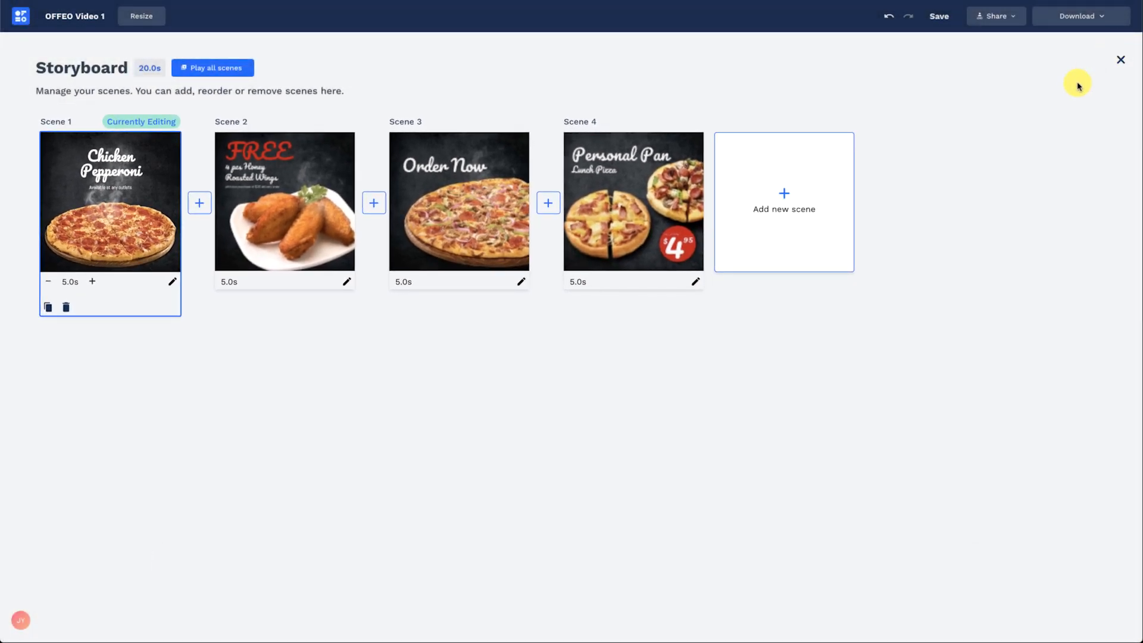
click(783, 202)
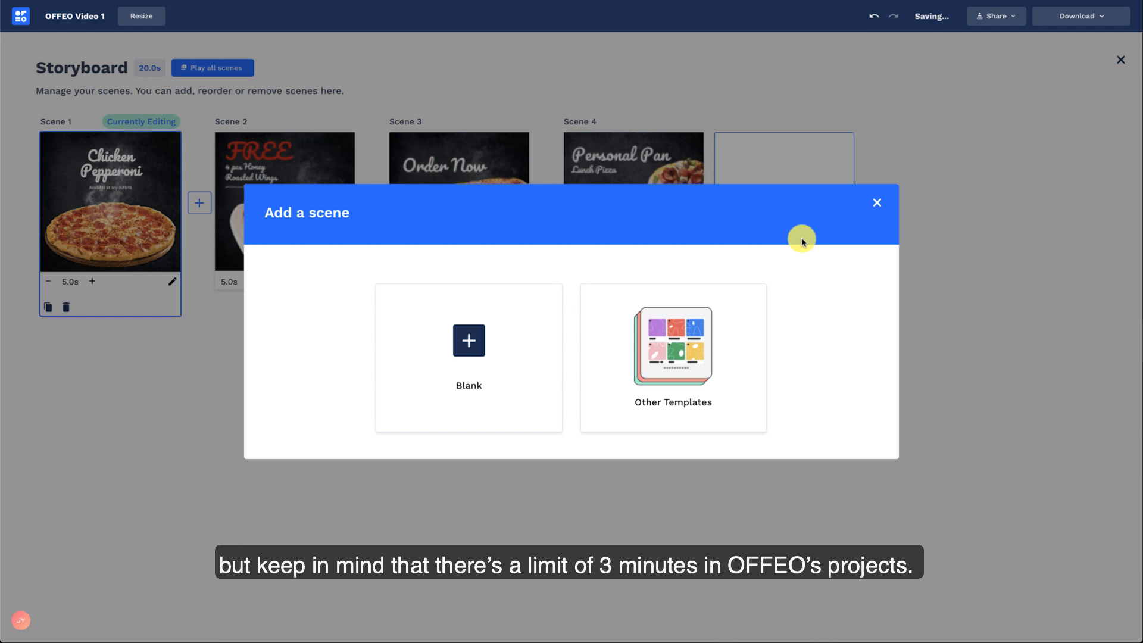
click(877, 201)
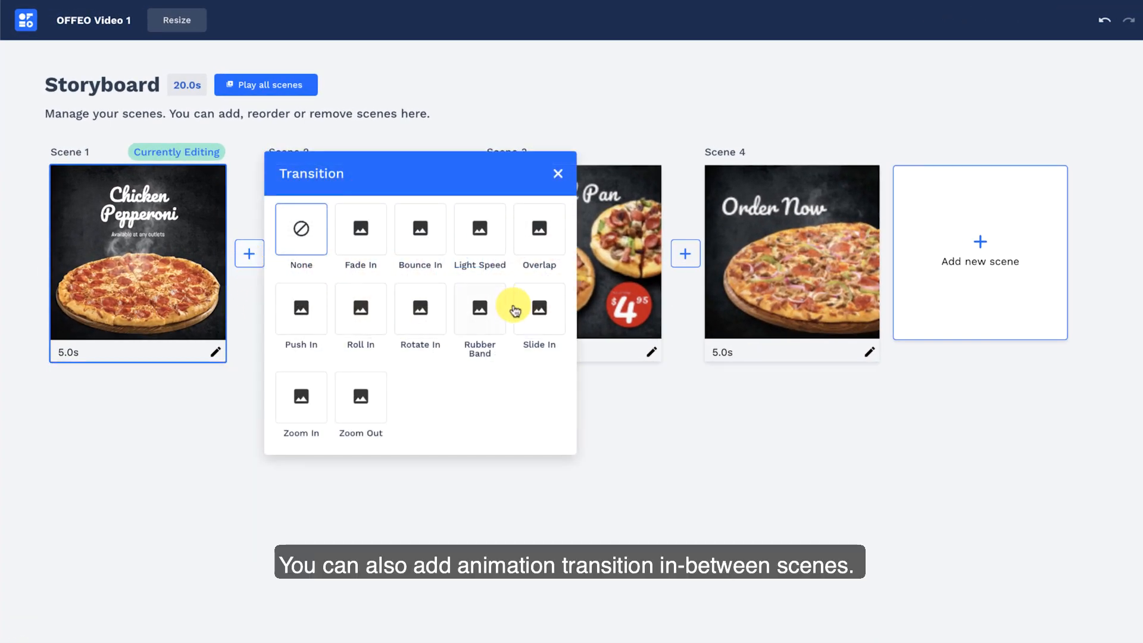
Apply Slide In transitions between the scenes and preview all four scenes
click(539, 309)
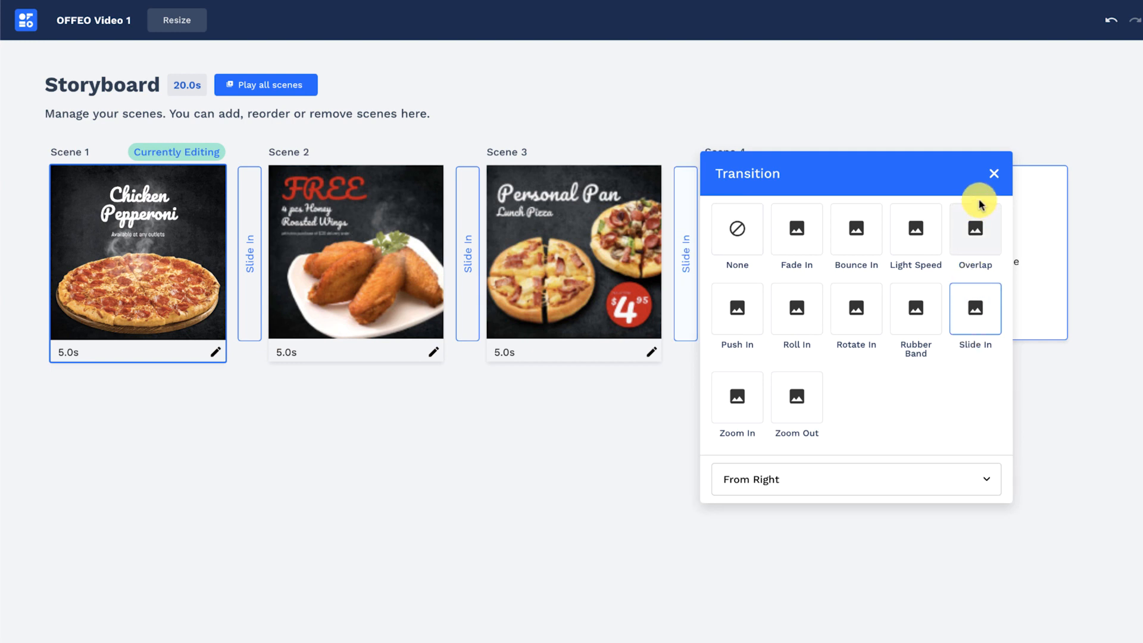
click(993, 174)
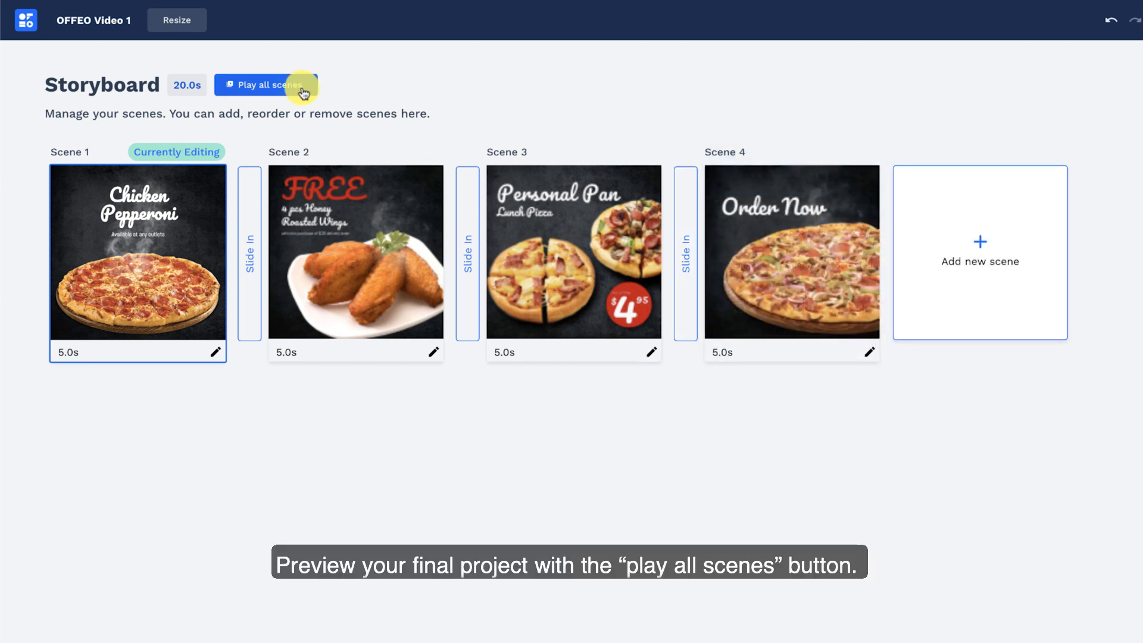
click(266, 85)
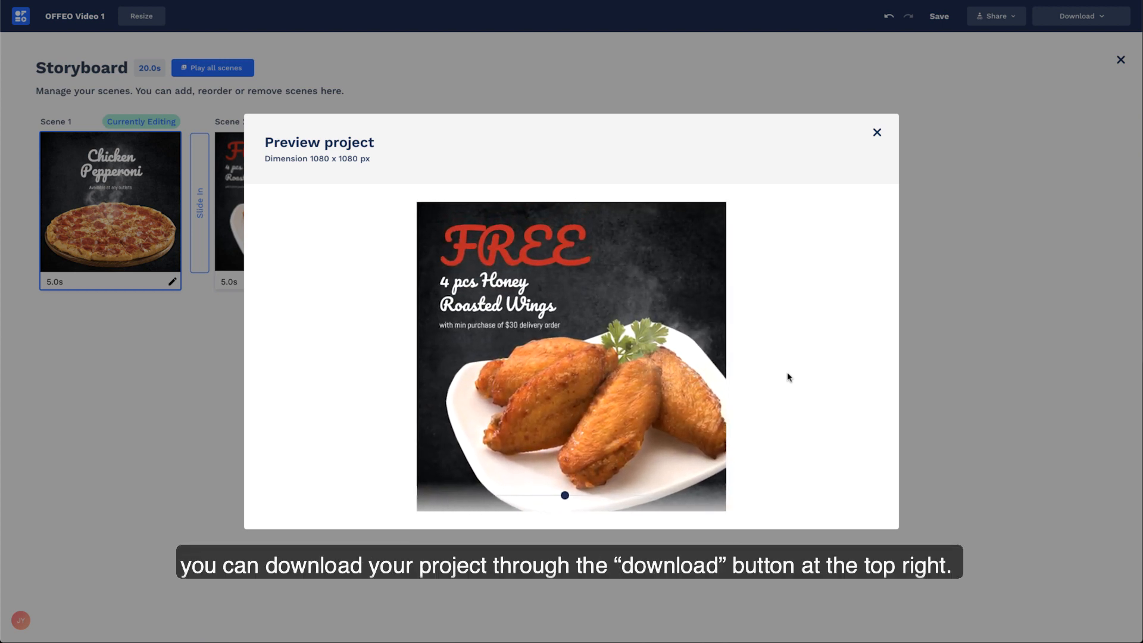
Download the project as a high-quality MP4 video
click(1065, 20)
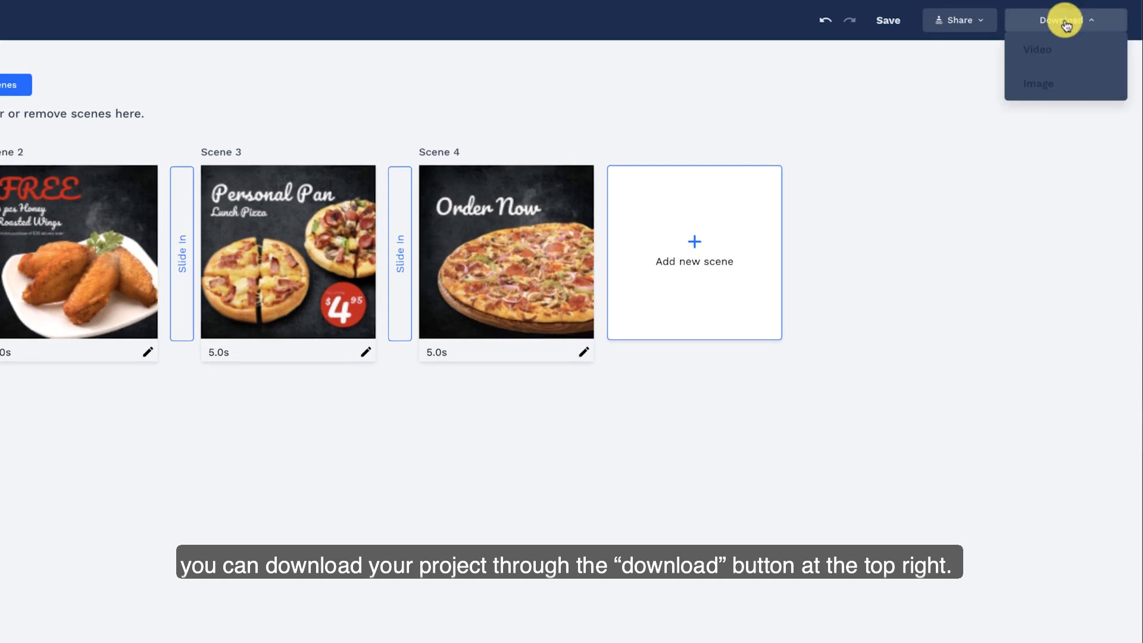
click(1036, 50)
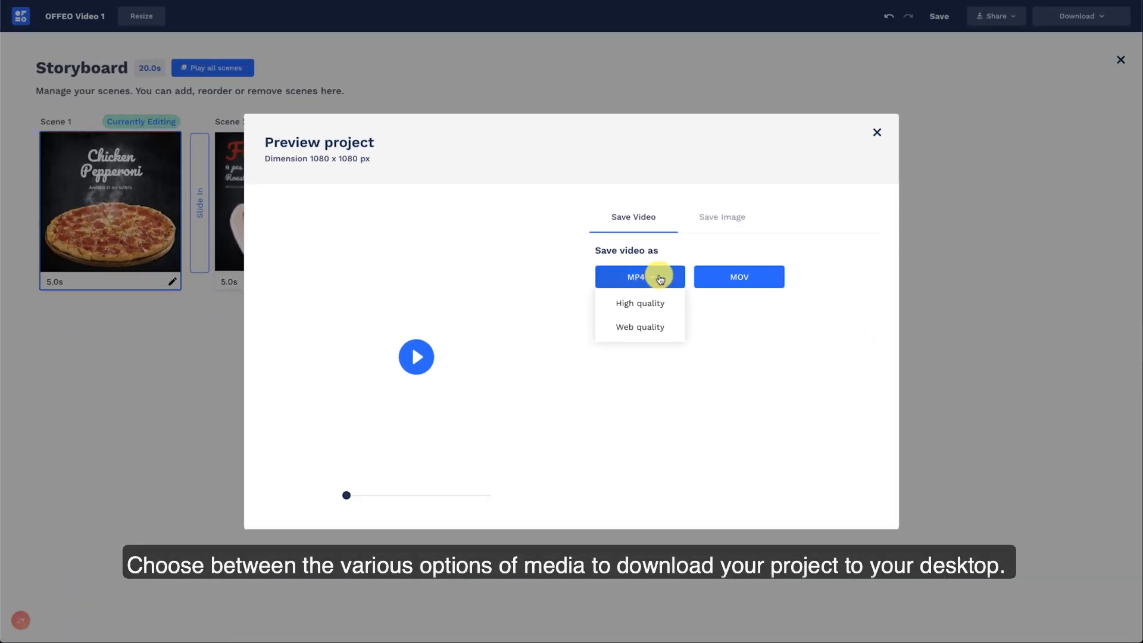
click(721, 217)
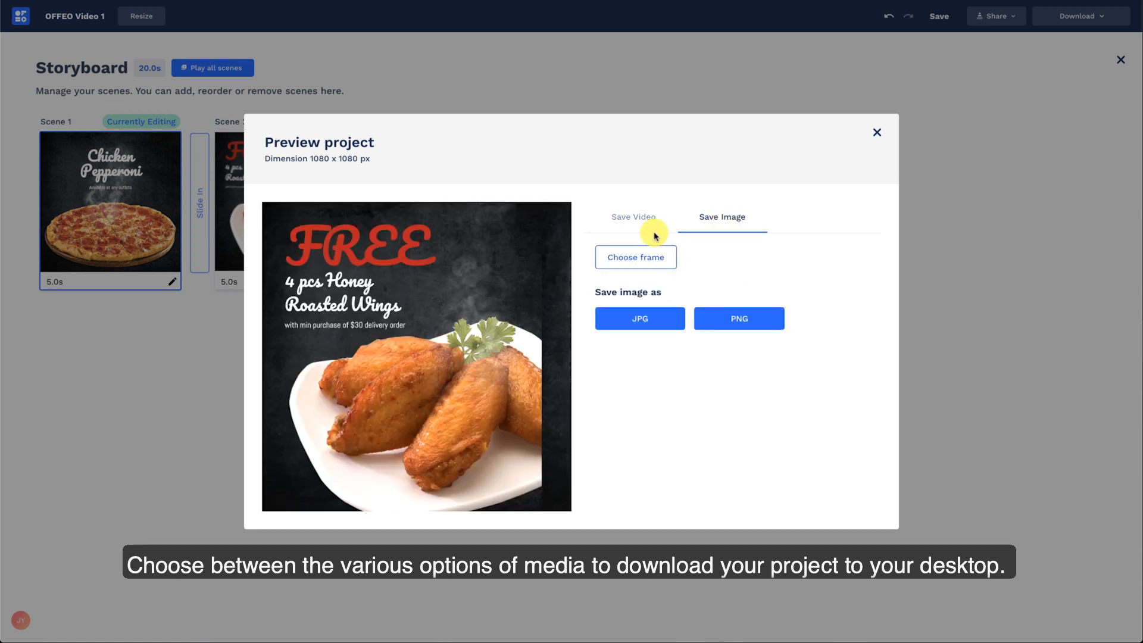
click(633, 217)
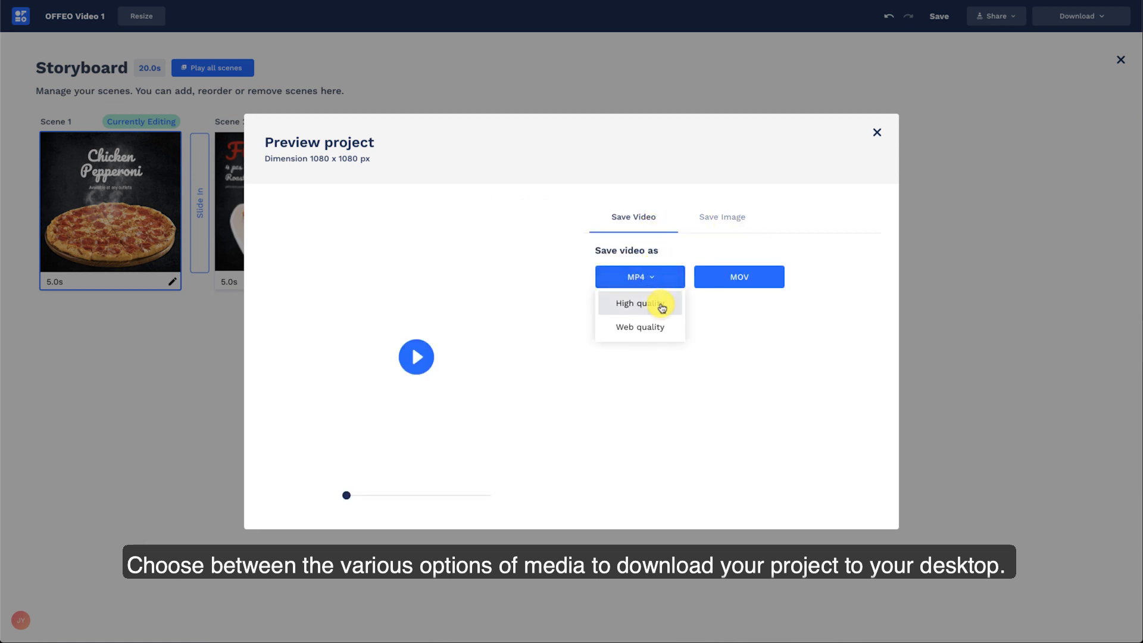
click(638, 303)
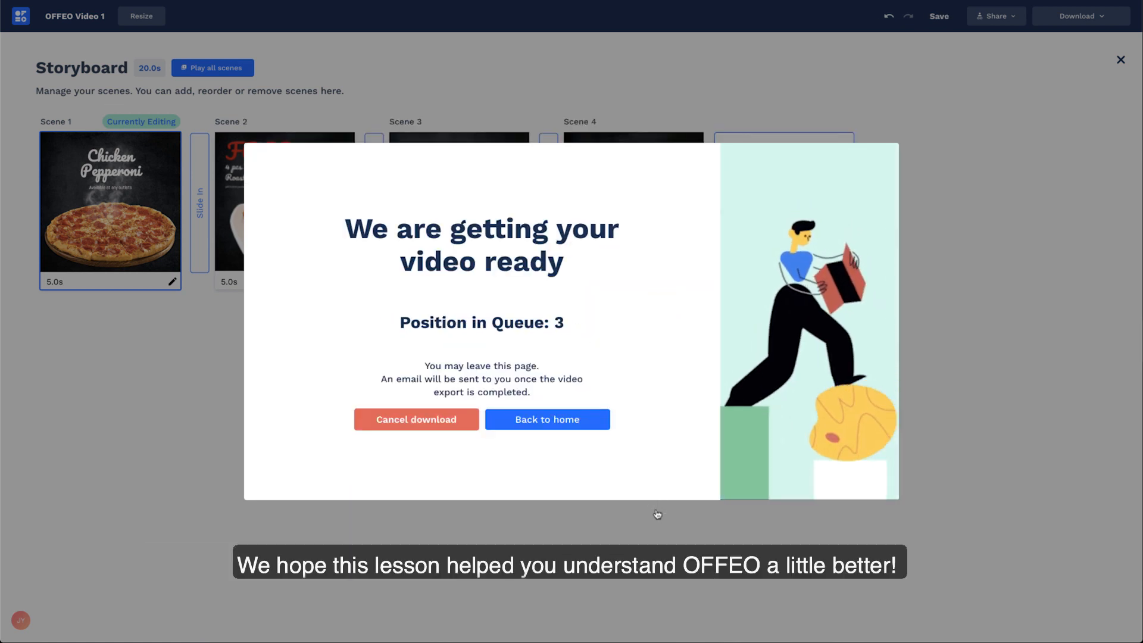